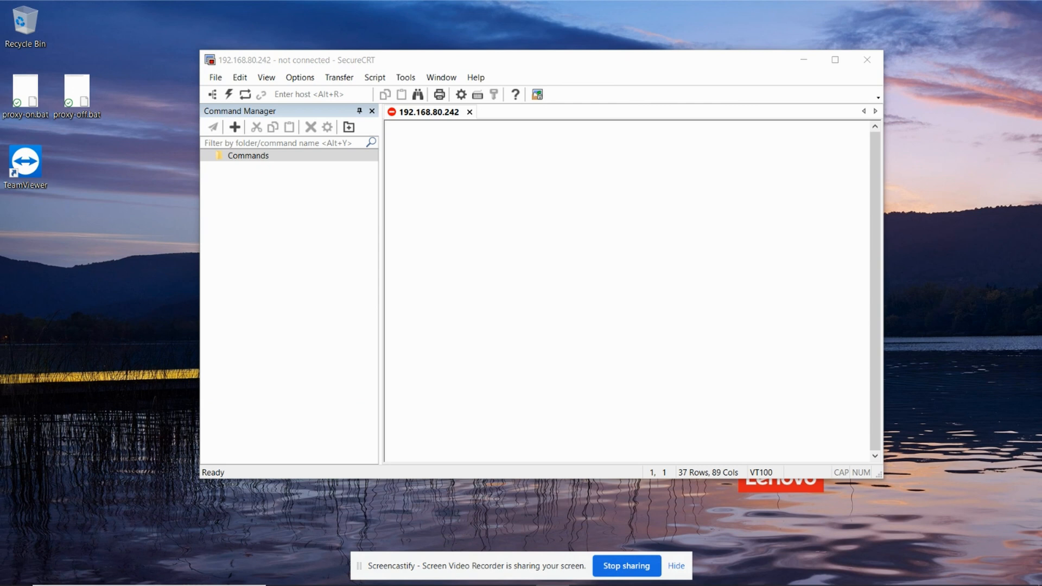
mouse_move(325, 108)
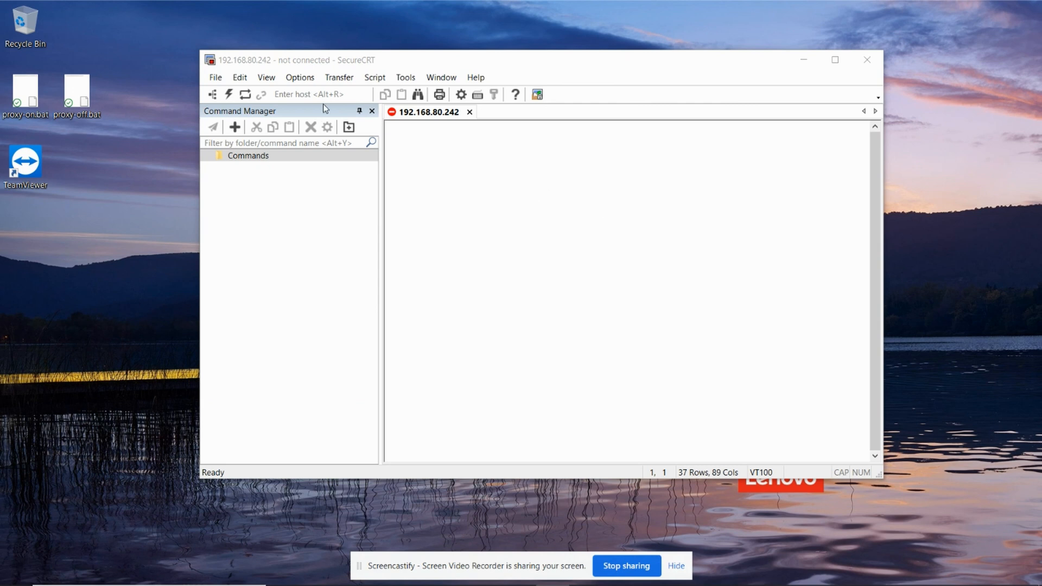
Step: Quick-connect over SSH to 192.168.80.242 as user and submit the password
click(227, 94)
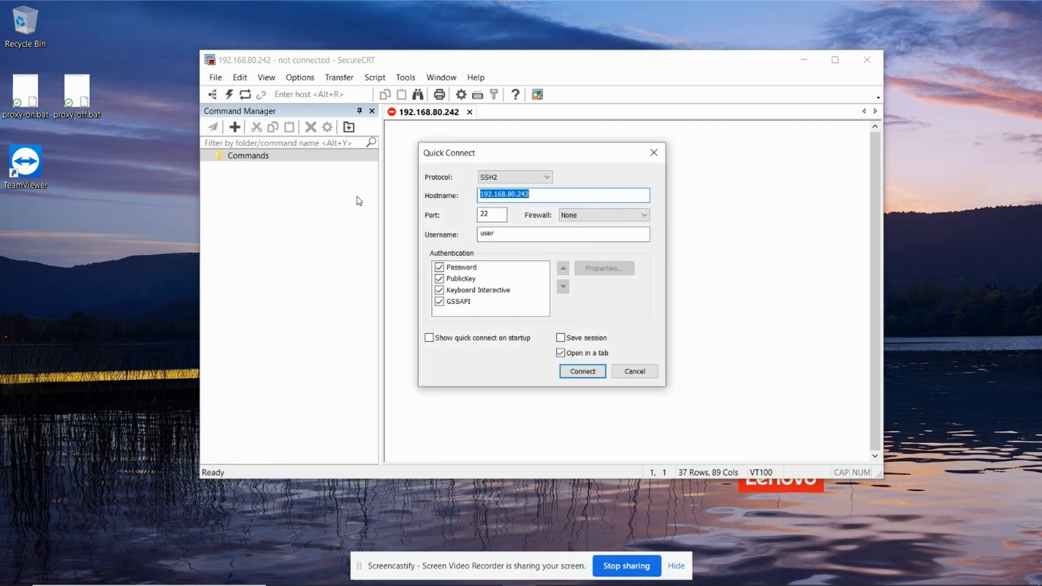
click(581, 370)
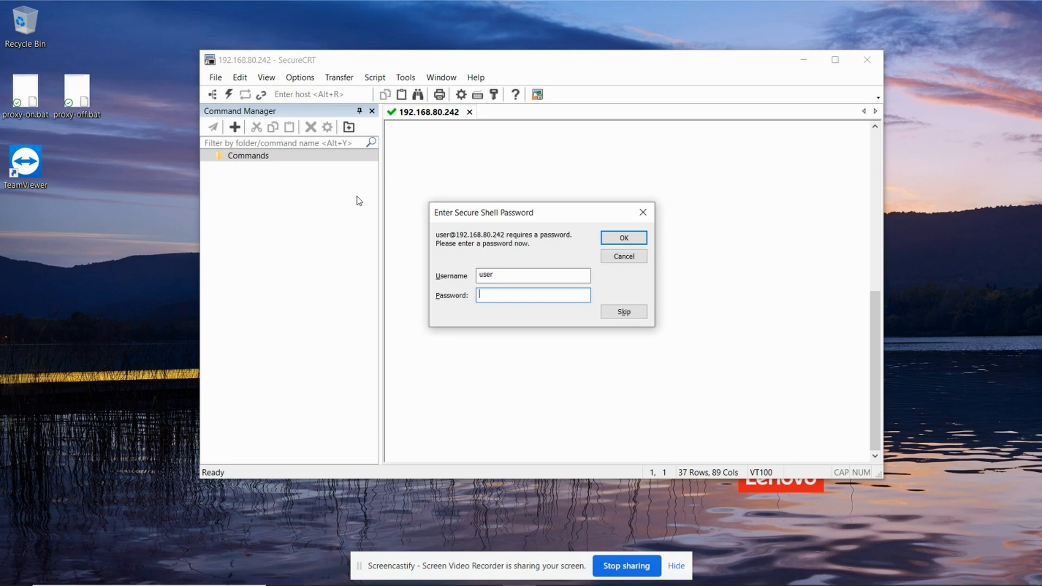
click(622, 237)
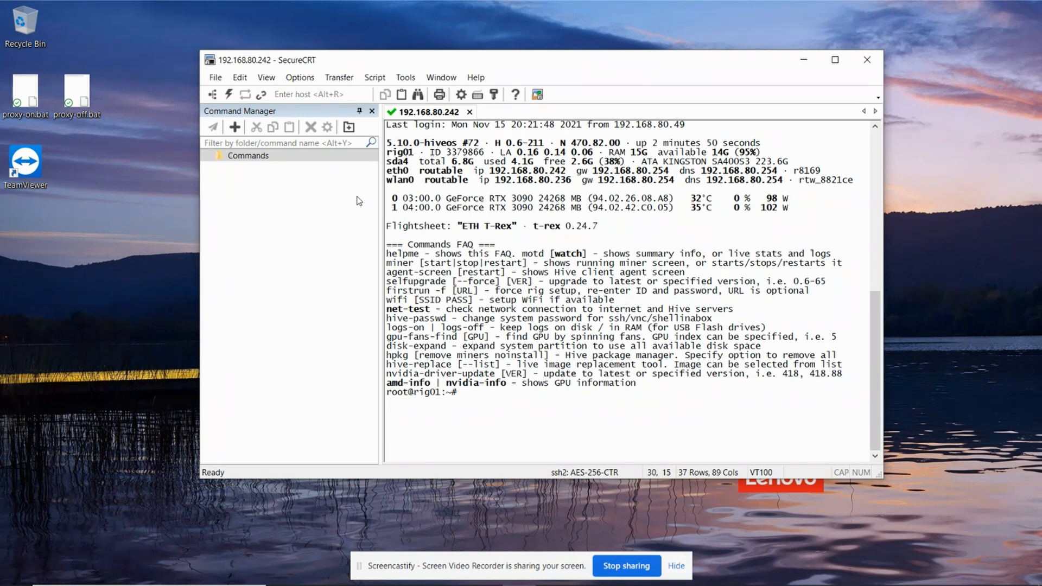
Step: Run 'miner stop' and 'more /etc/os-release', highlighting version 18.04.6
text(miner stop)
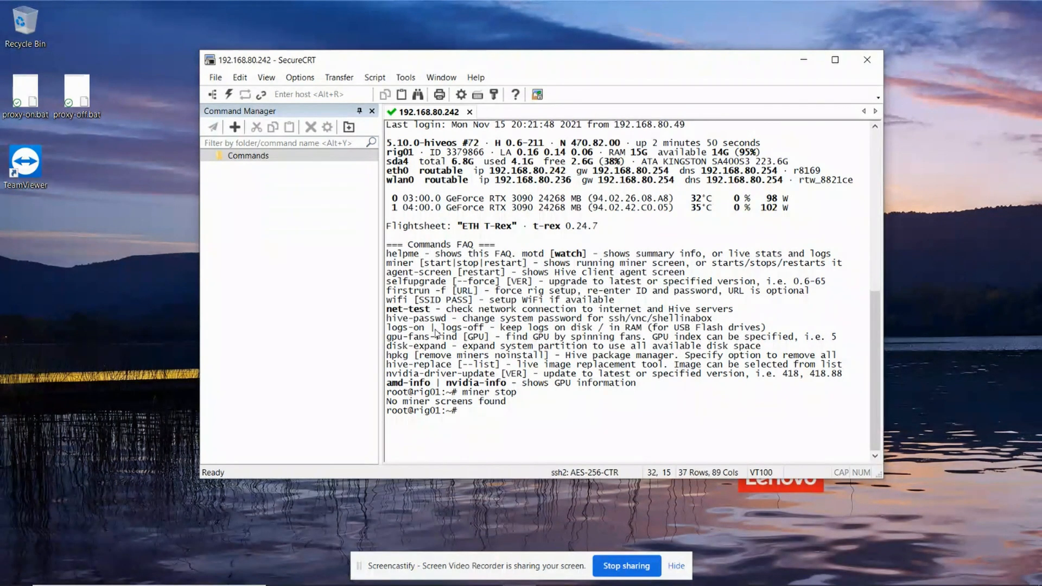
mouse_move(527, 290)
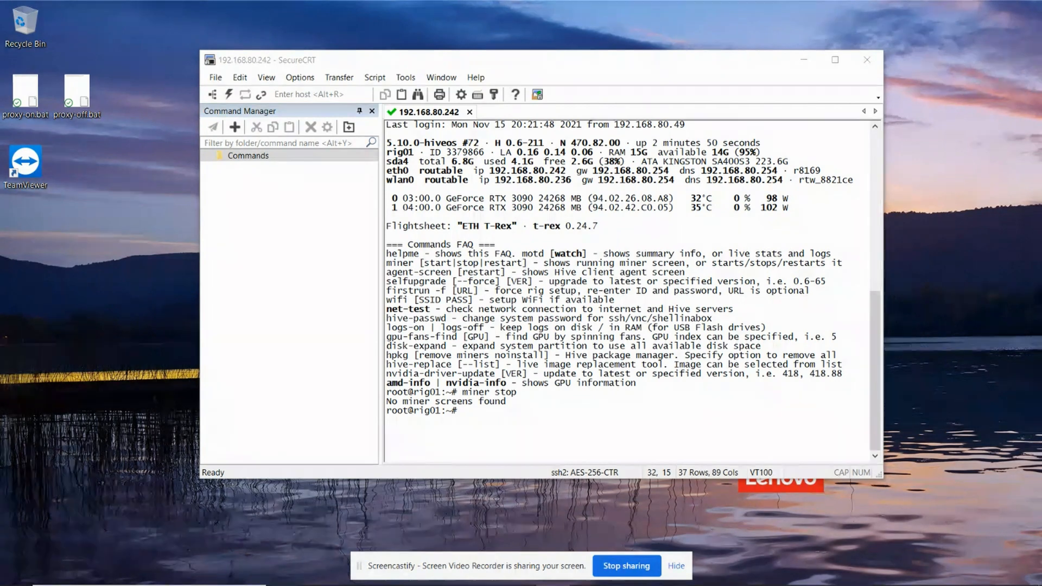
mouse_move(648, 367)
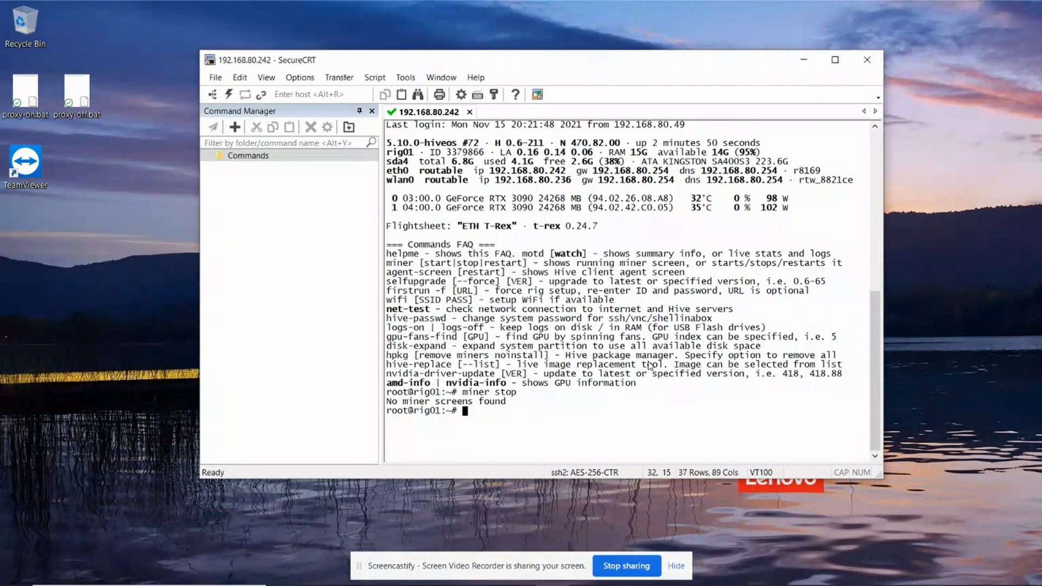
text(more /etc/os-release)
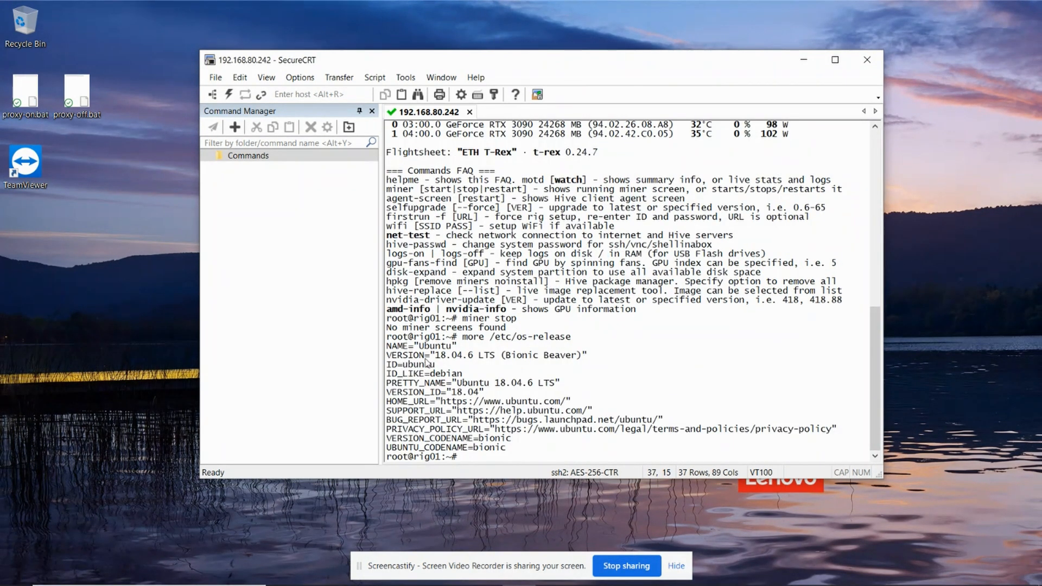
drag(431, 355, 471, 355)
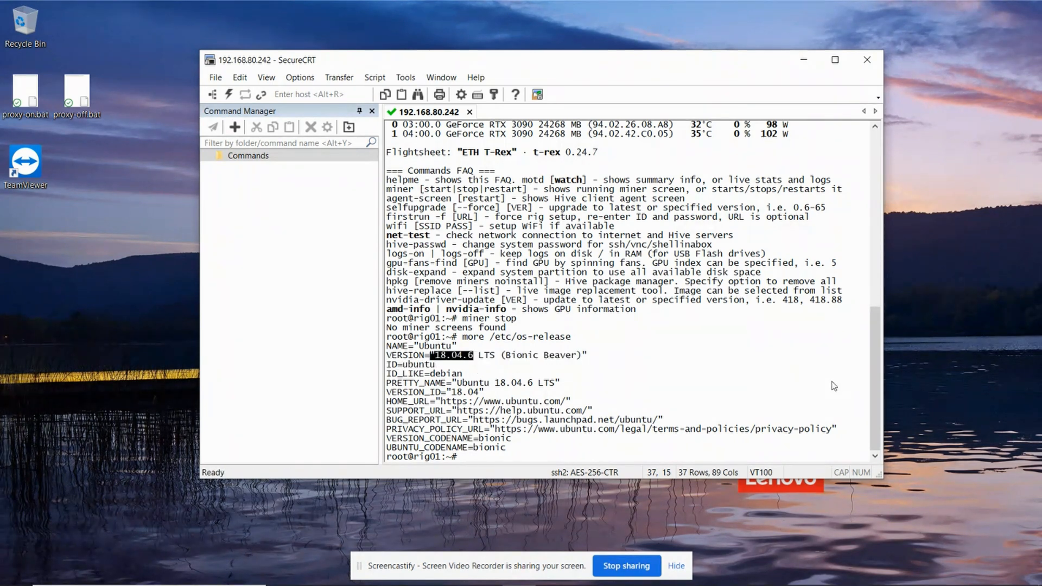
key(enter)
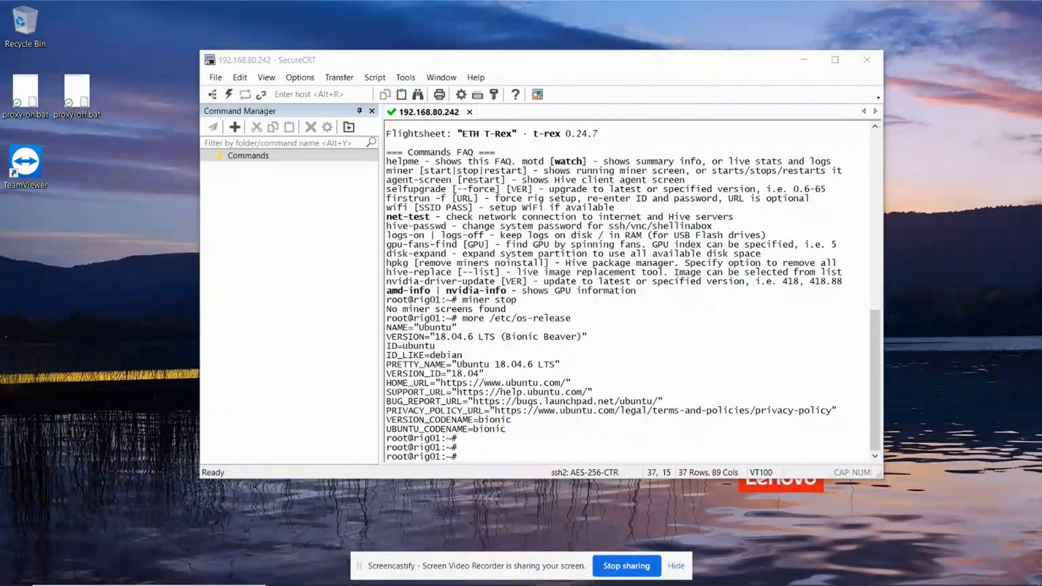
mouse_move(623, 343)
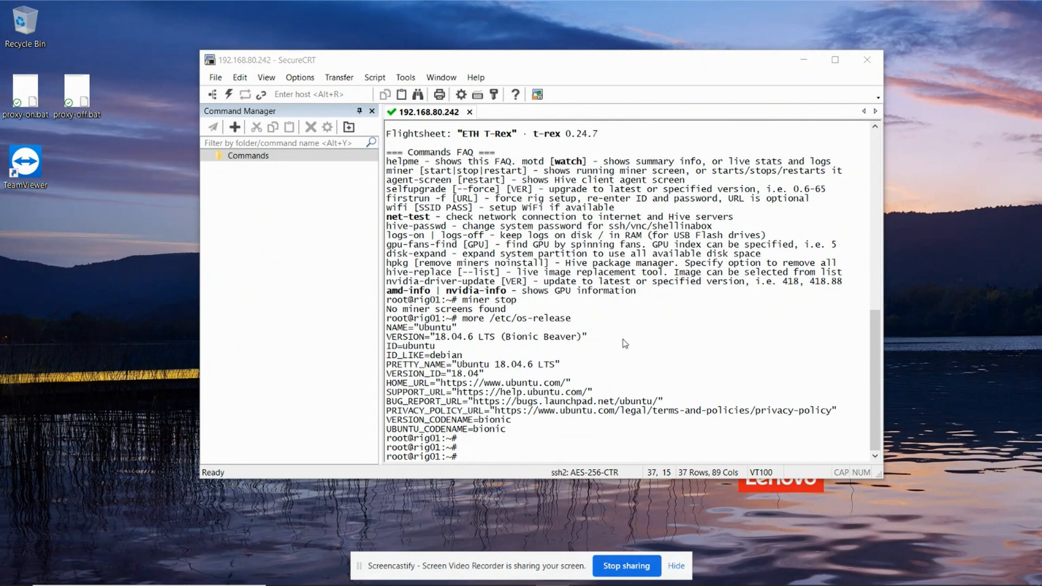
Step: Register python3 as the default python via update-alternatives, then run 'pip3 install liquidctl'
text(update-alternatives --install /usr/bin/python python /usr/bin/python3 1)
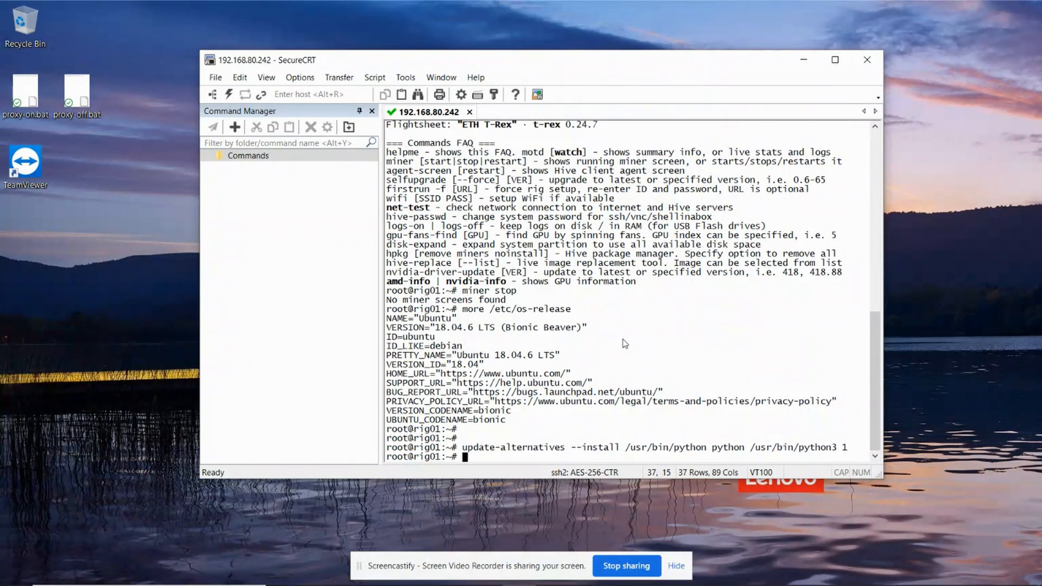
double_click(806, 447)
text(apt install python3-dev libusb-1.0-0-dev libudev-dev)
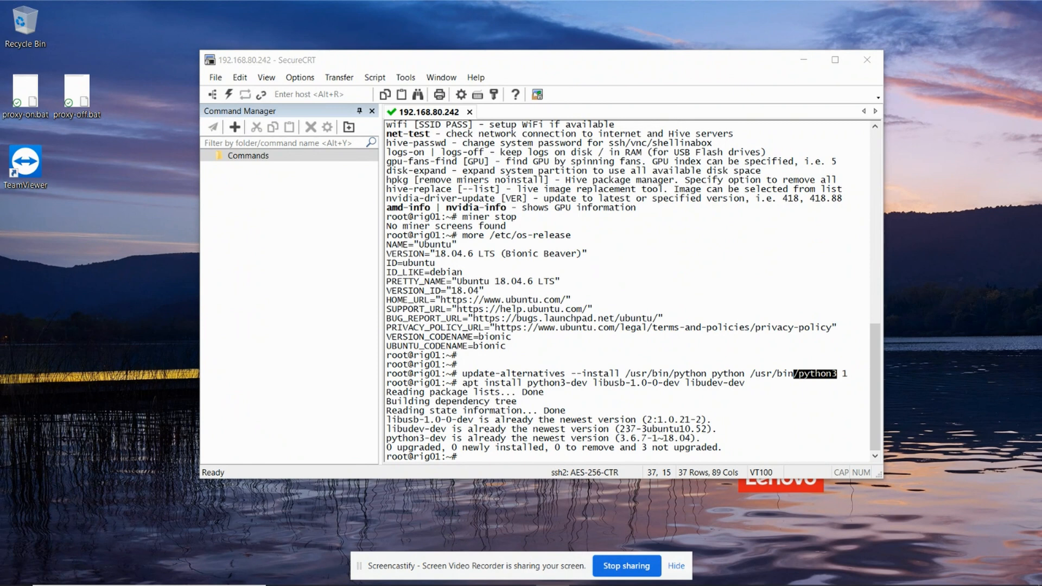
mouse_move(612, 371)
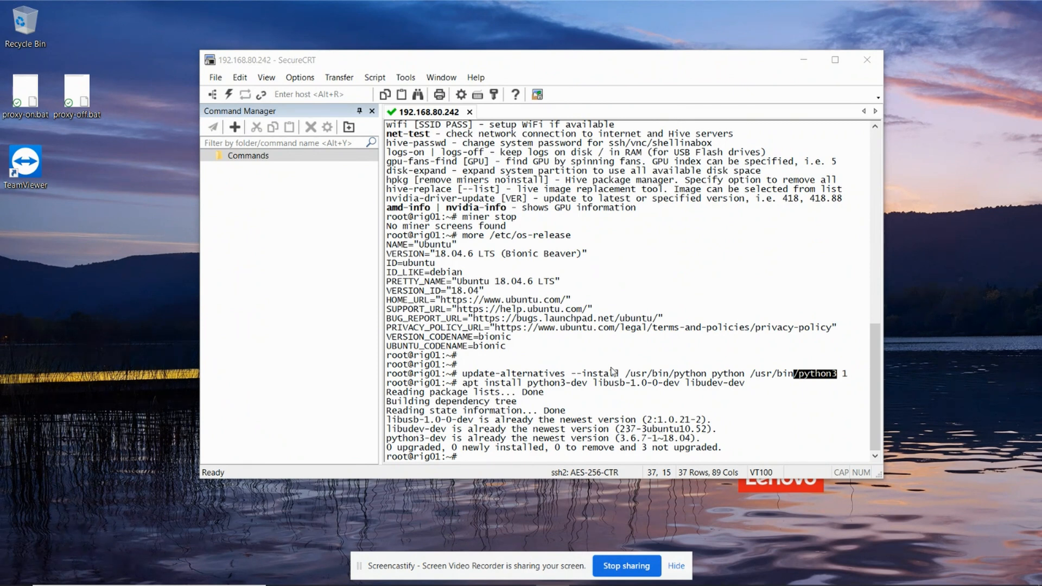
text(pip3 install liquidctl)
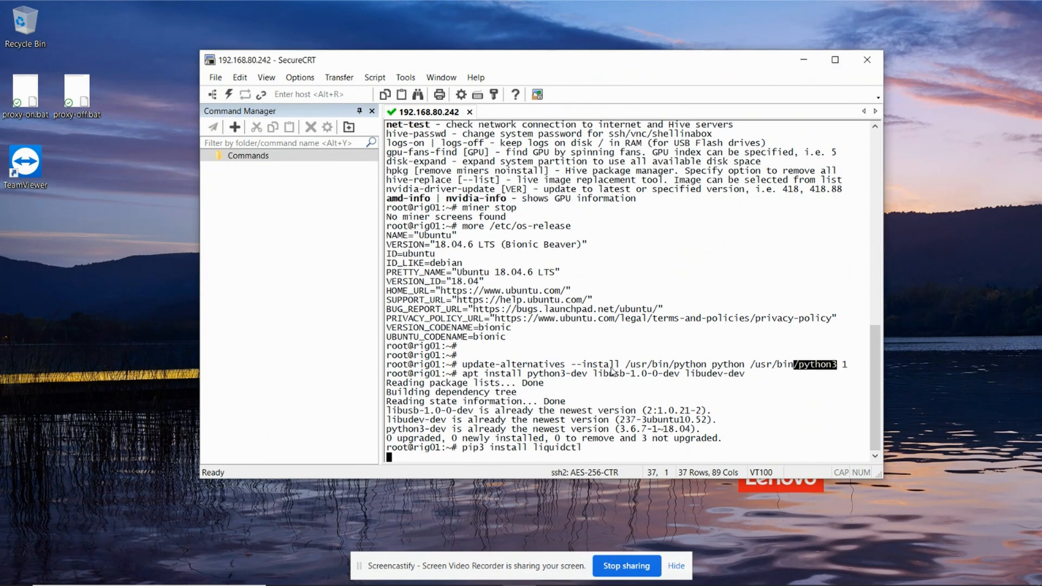
key(Return)
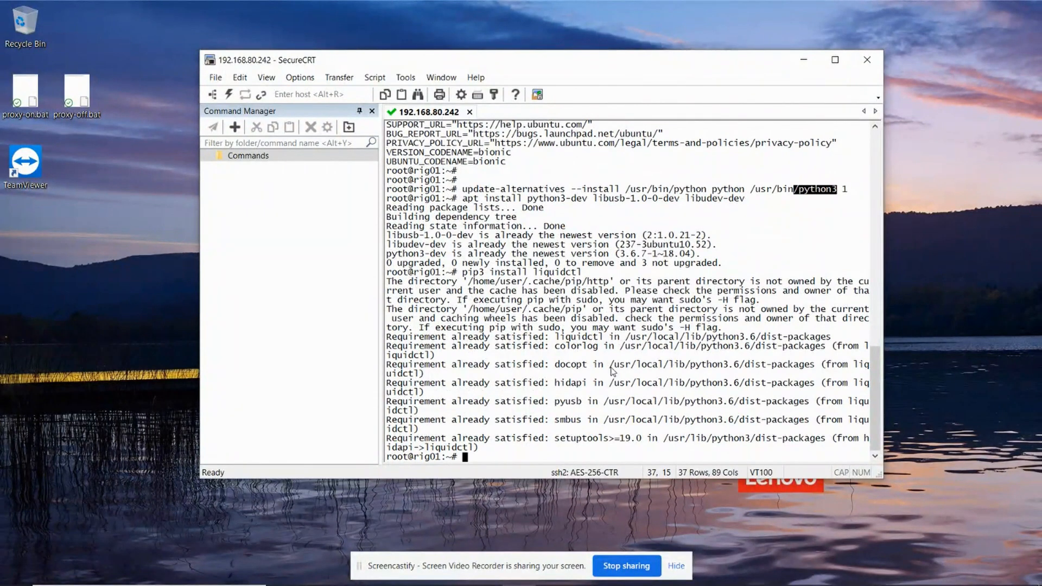
mouse_move(540, 395)
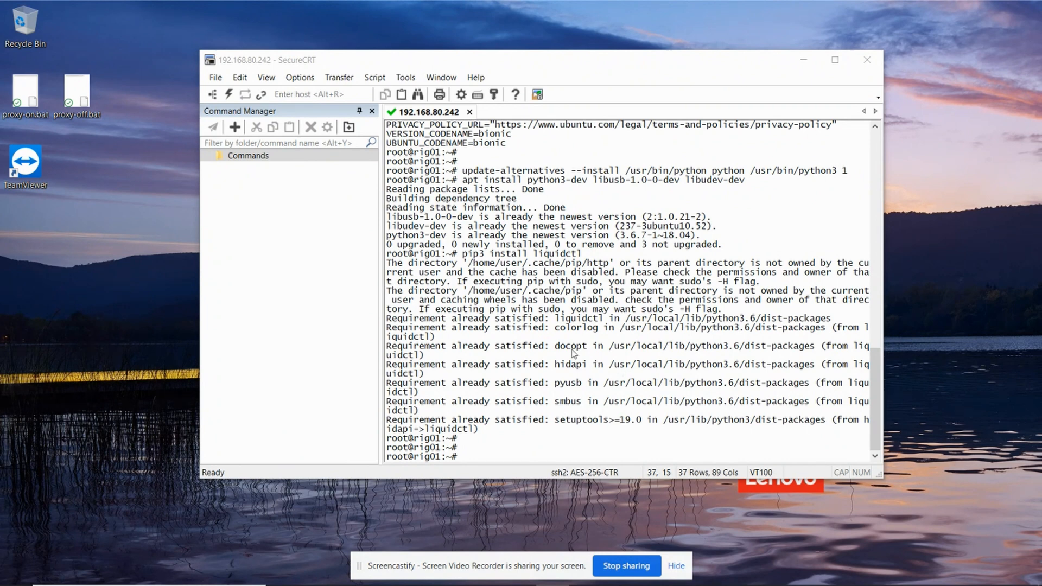
Step: Run 'liquidctl list' and 'liquidctl status' to see the RGB Fusion and NZXT controllers
text(liquidctl list)
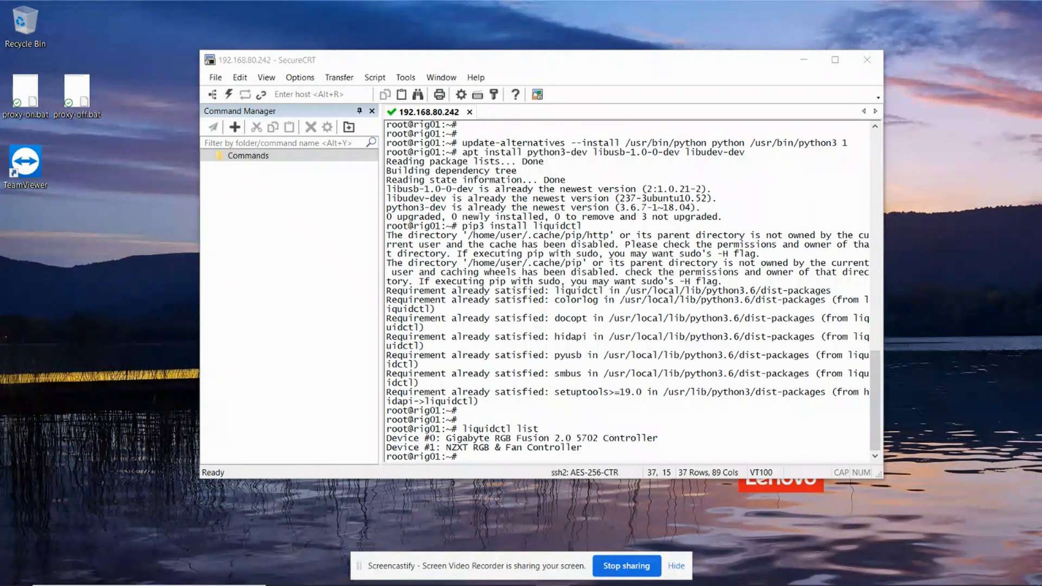
text(liquidctl status)
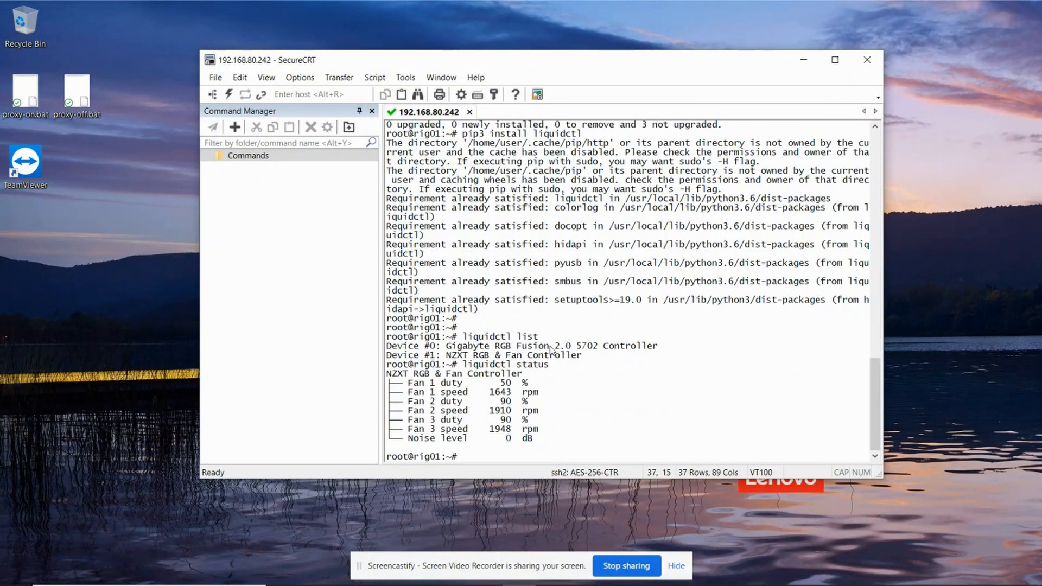
mouse_move(437, 418)
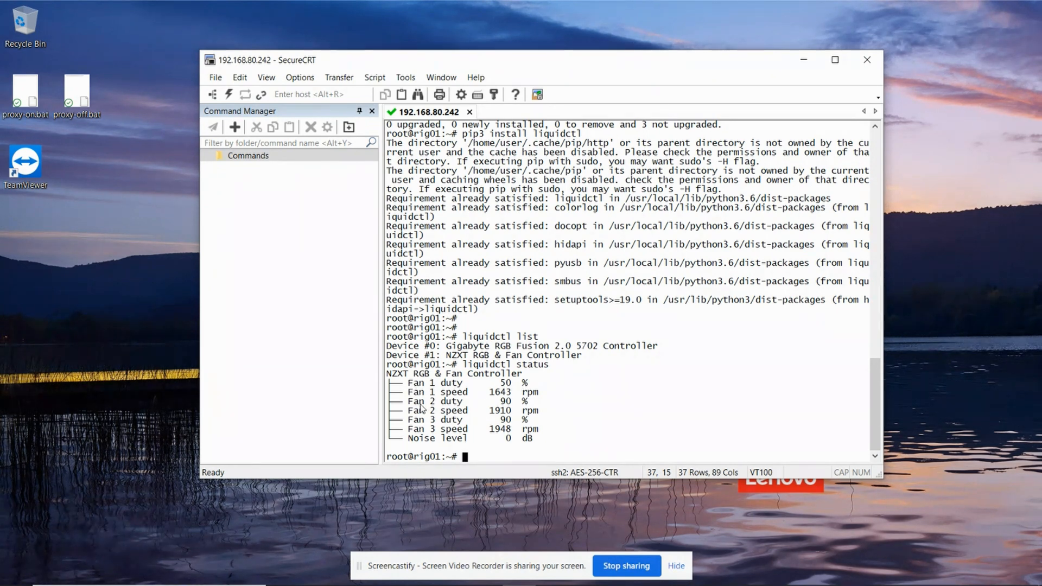
mouse_move(518, 406)
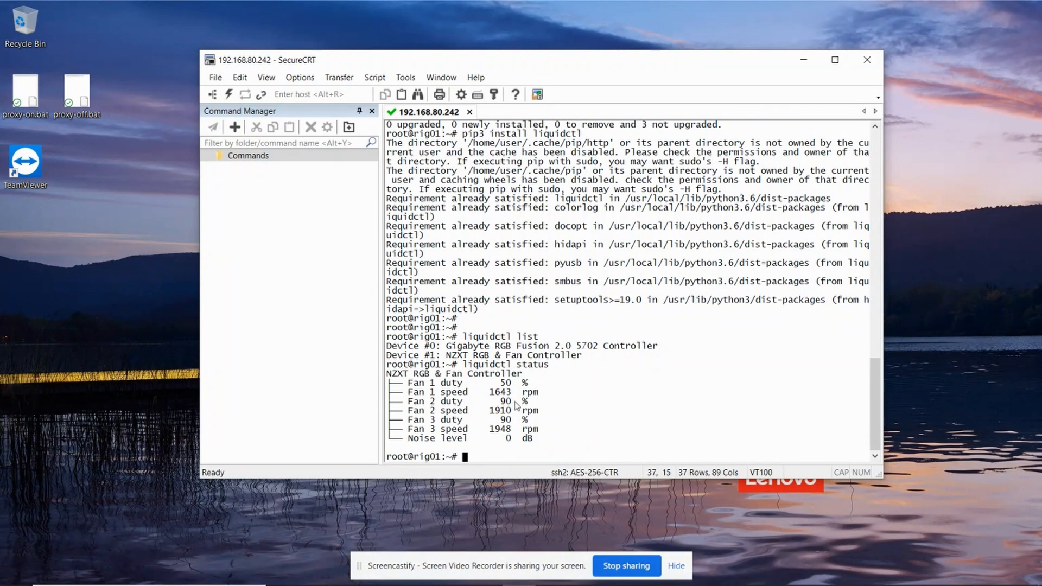
mouse_move(411, 429)
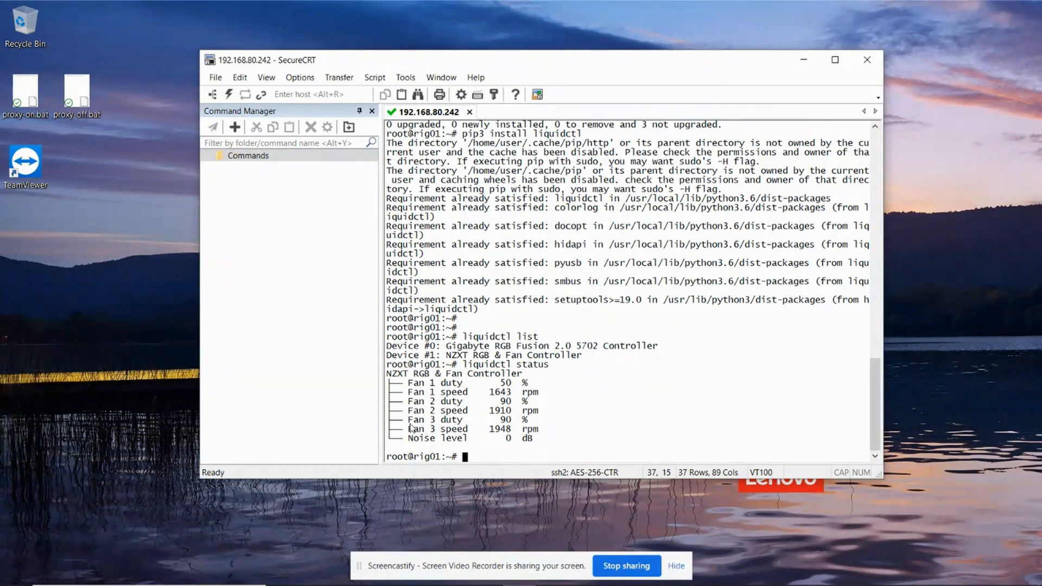
mouse_move(515, 416)
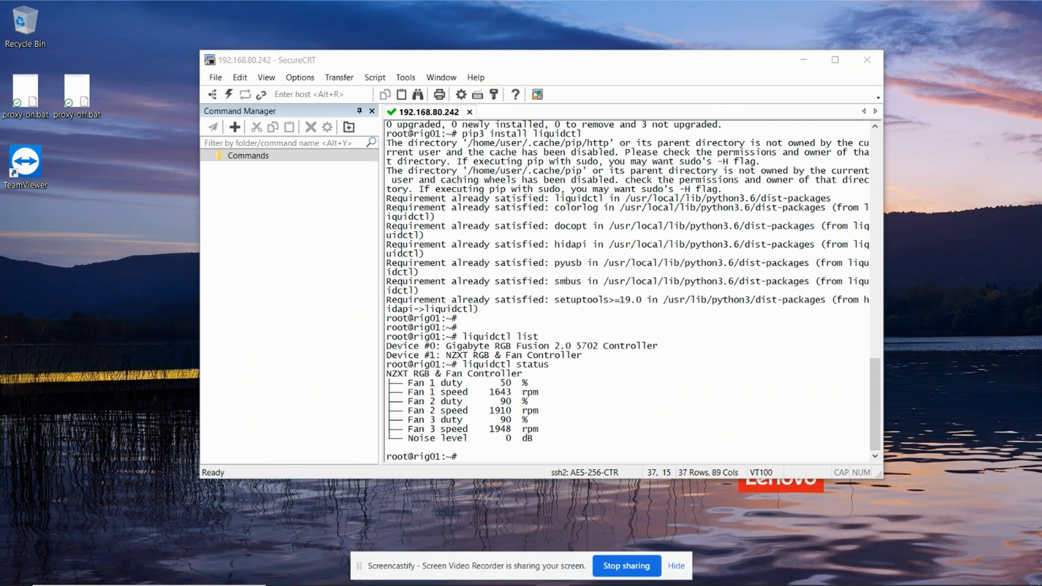
mouse_move(795, 373)
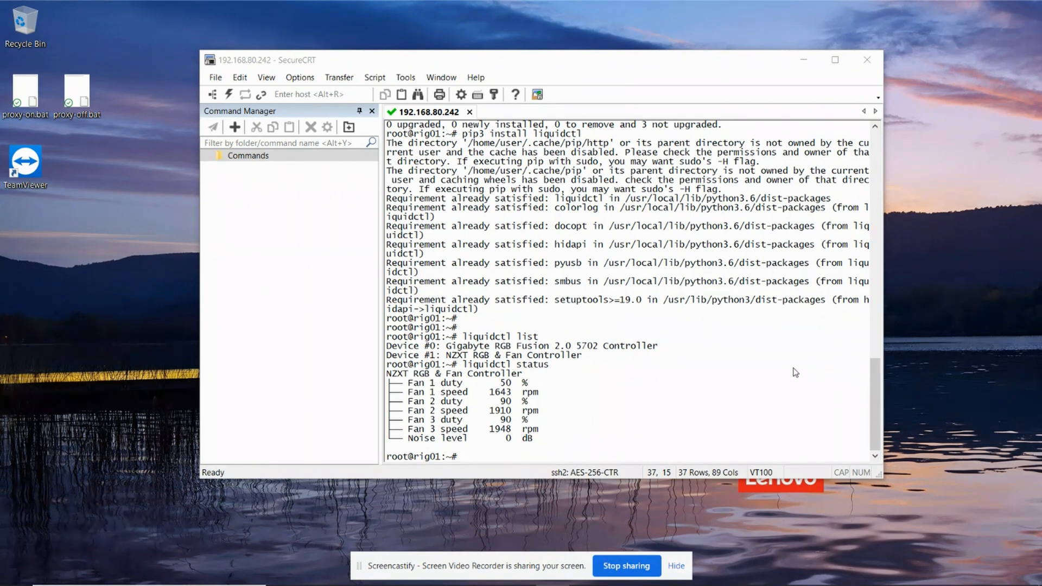
mouse_move(700, 375)
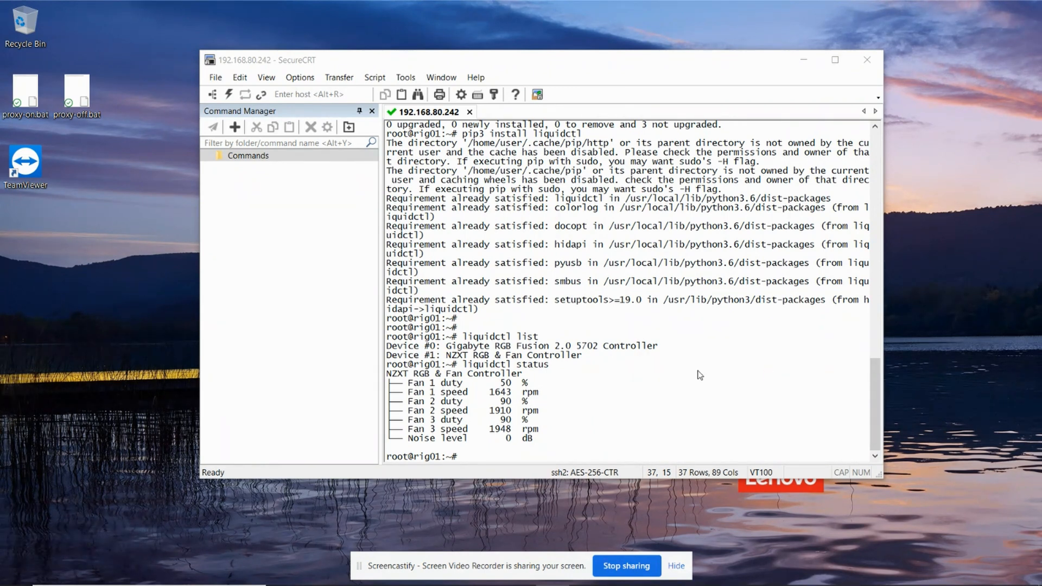
Step: Run 'liquidctl initialize all', select the NZXT device name, and re-run initialize all
text(liquidctl initialize all)
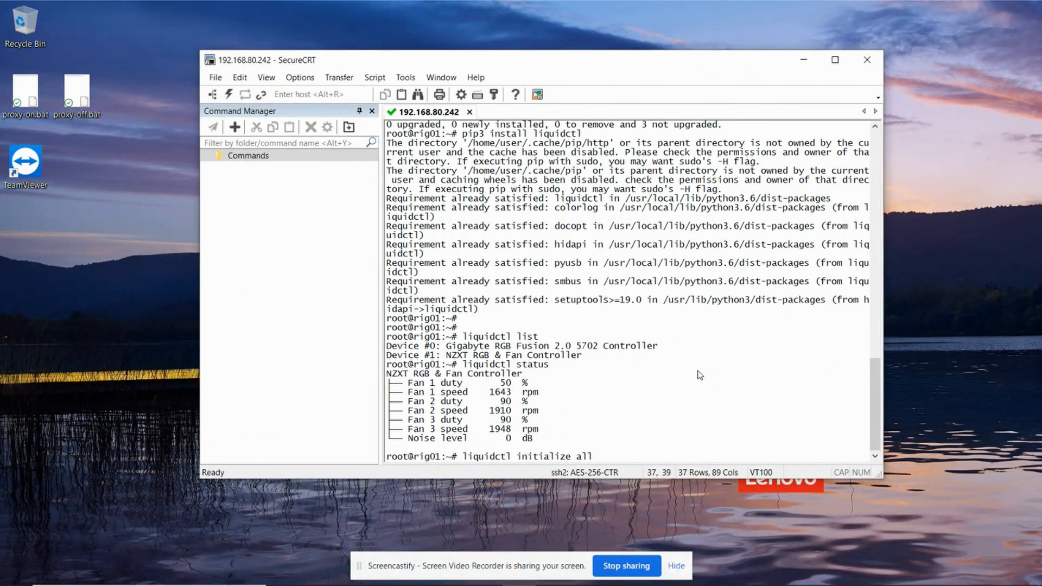
key(Return)
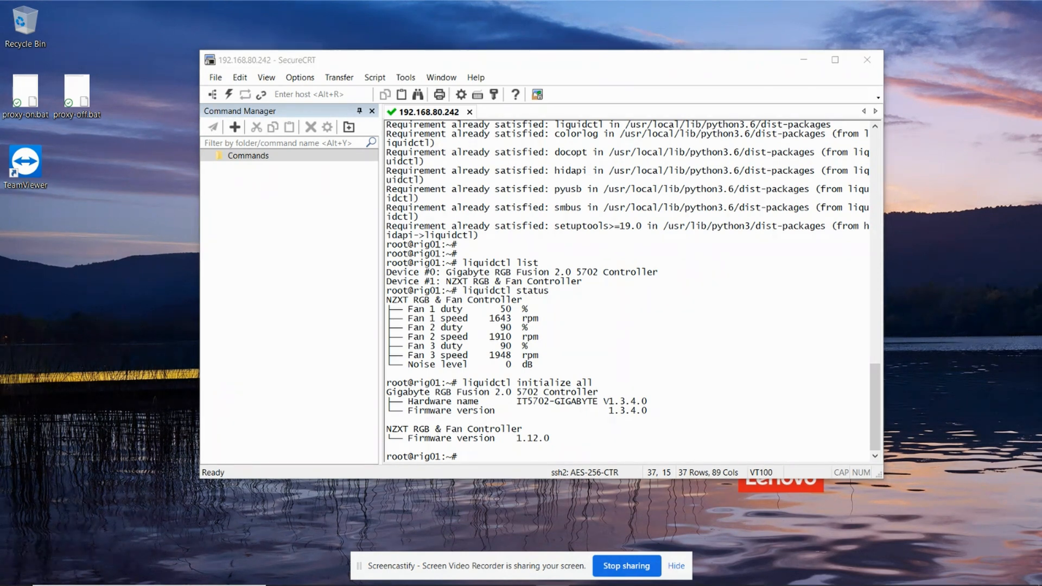
mouse_move(683, 335)
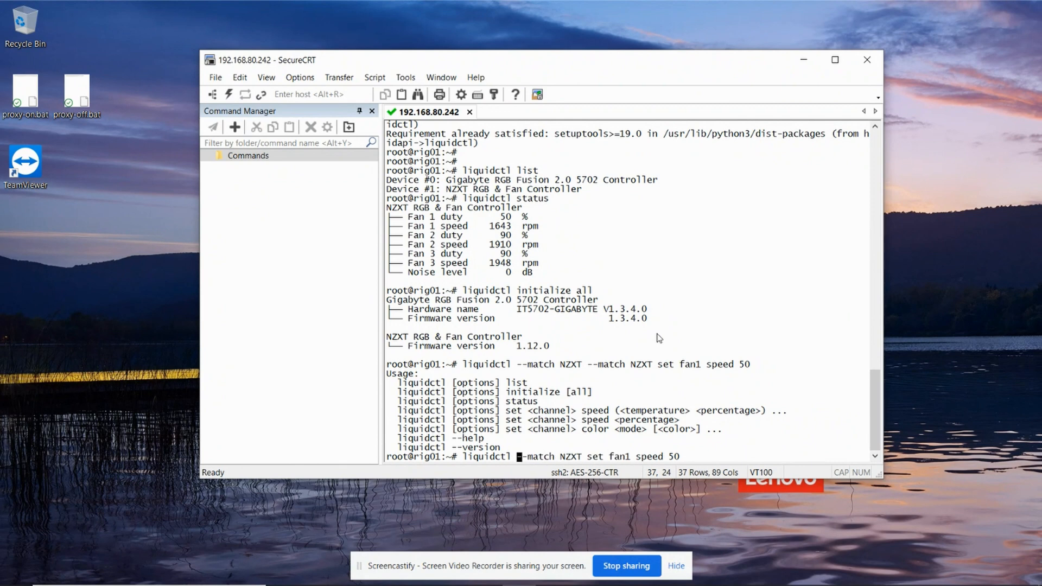
mouse_move(391, 217)
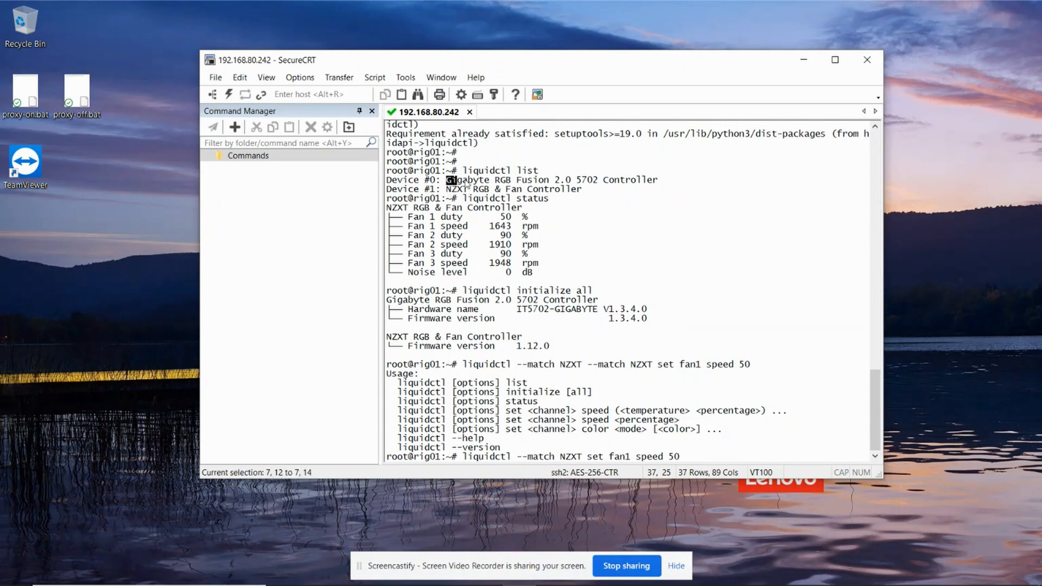
drag(448, 180, 657, 180)
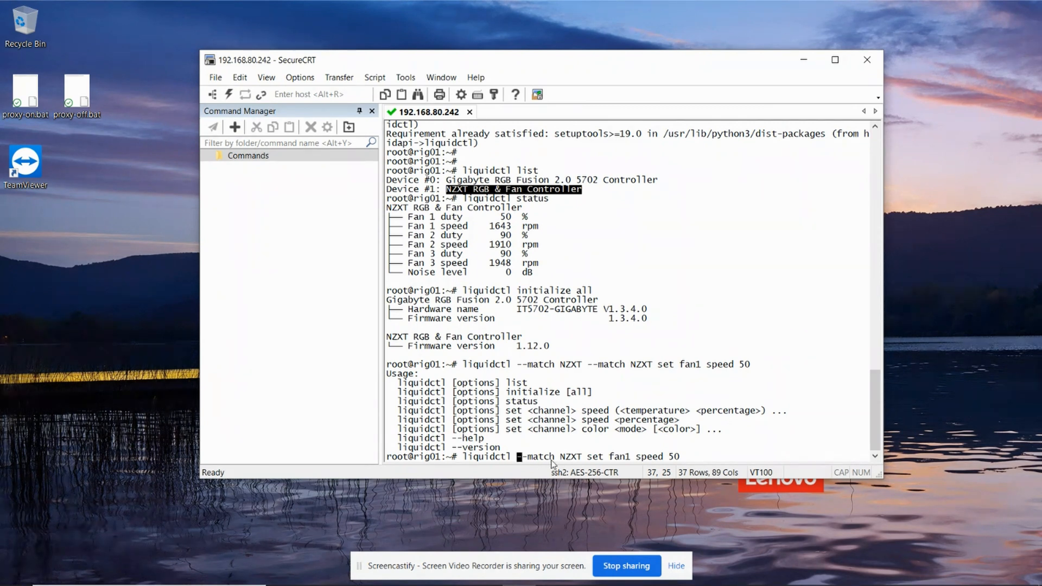
mouse_move(608, 460)
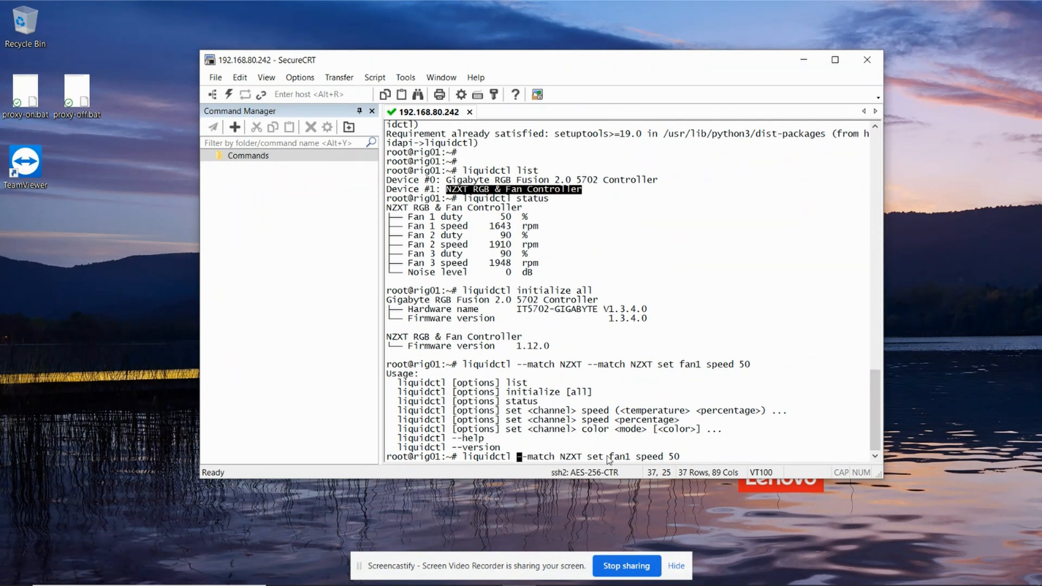
mouse_move(673, 462)
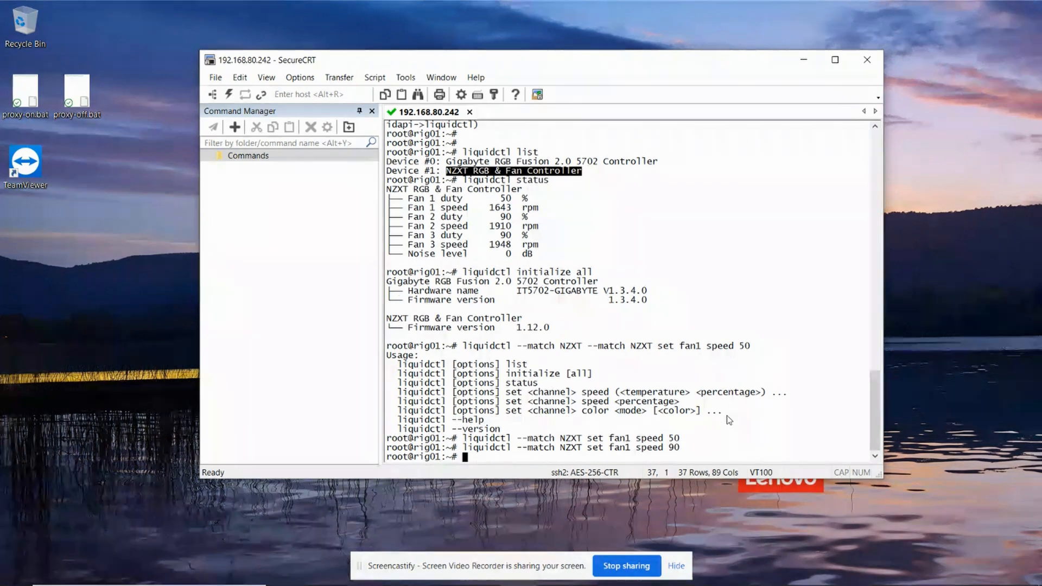
text(liquidctl initialize all)
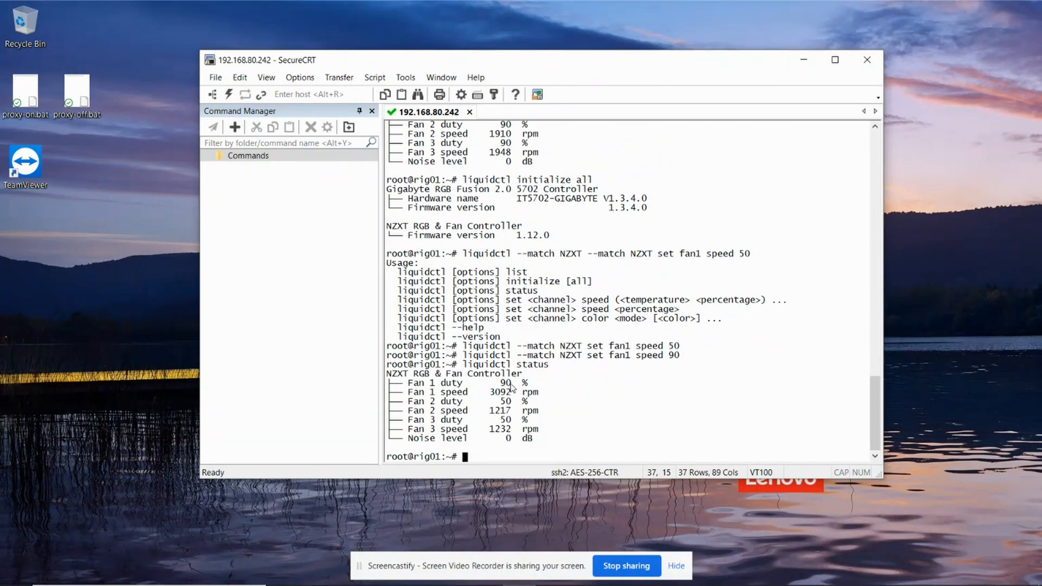
mouse_move(467, 367)
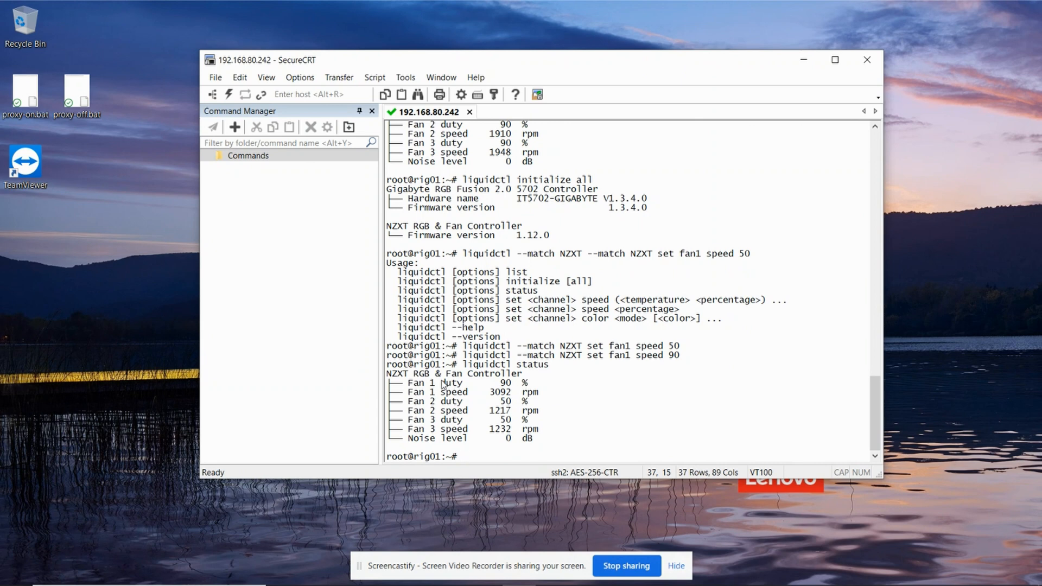
mouse_move(548, 397)
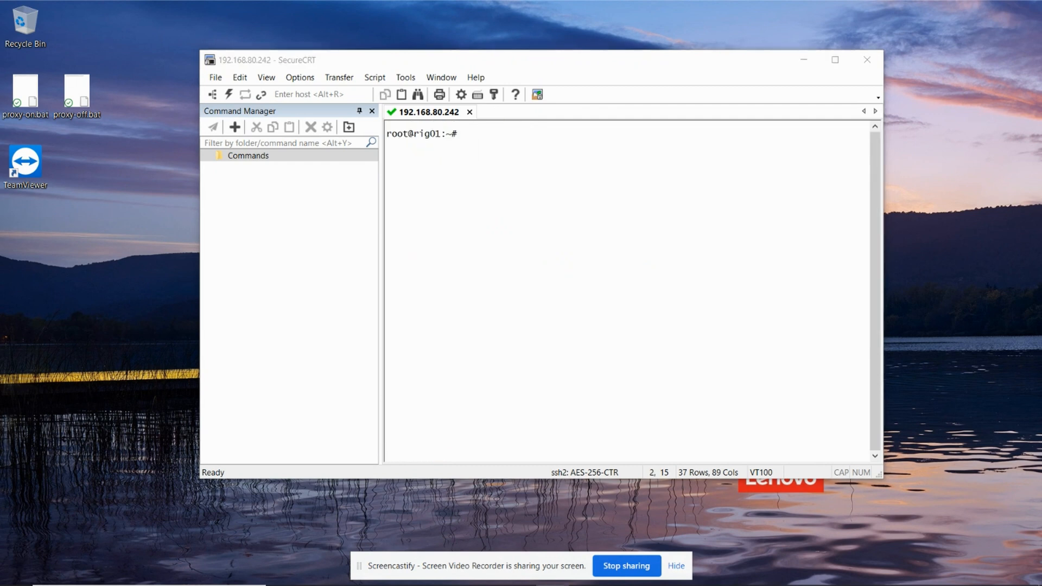
mouse_move(592, 238)
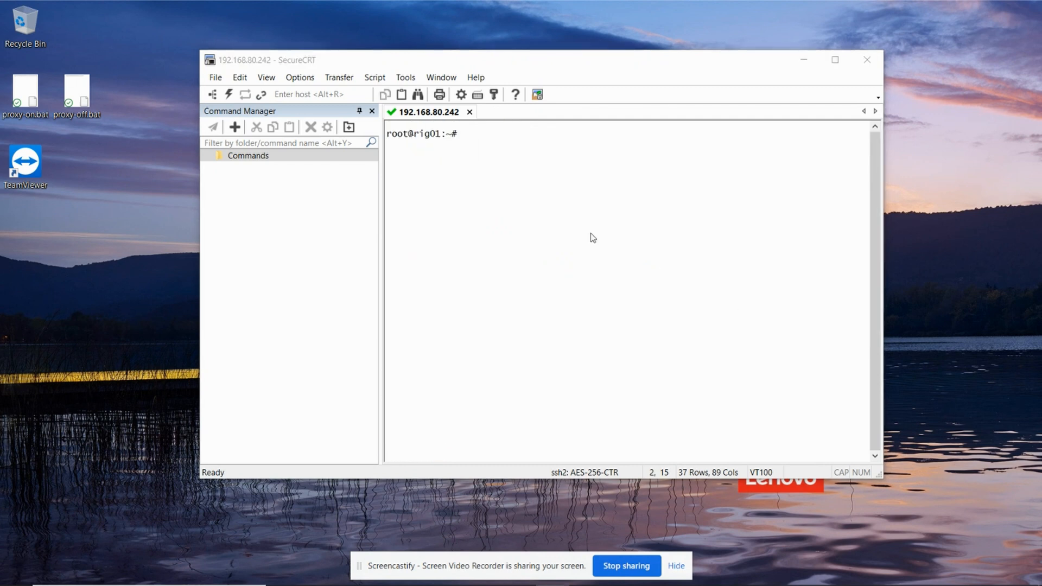
Step: Edit /etc/systemd/system/liquidcfg.service in vi, adding Unit, Service and Install sections
text(vi /etc/systemd/system/liquidcfg.service)
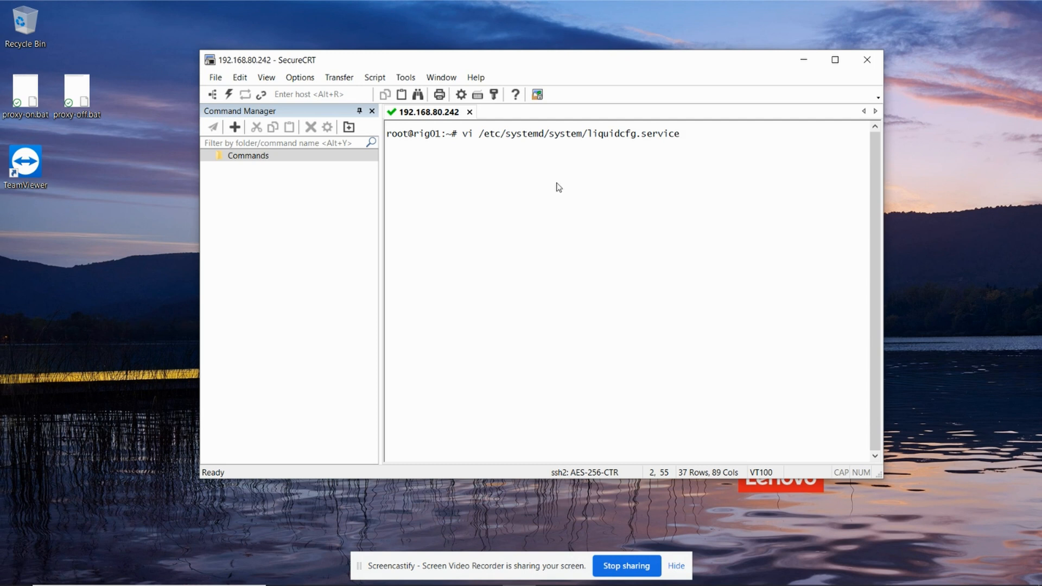
mouse_move(545, 152)
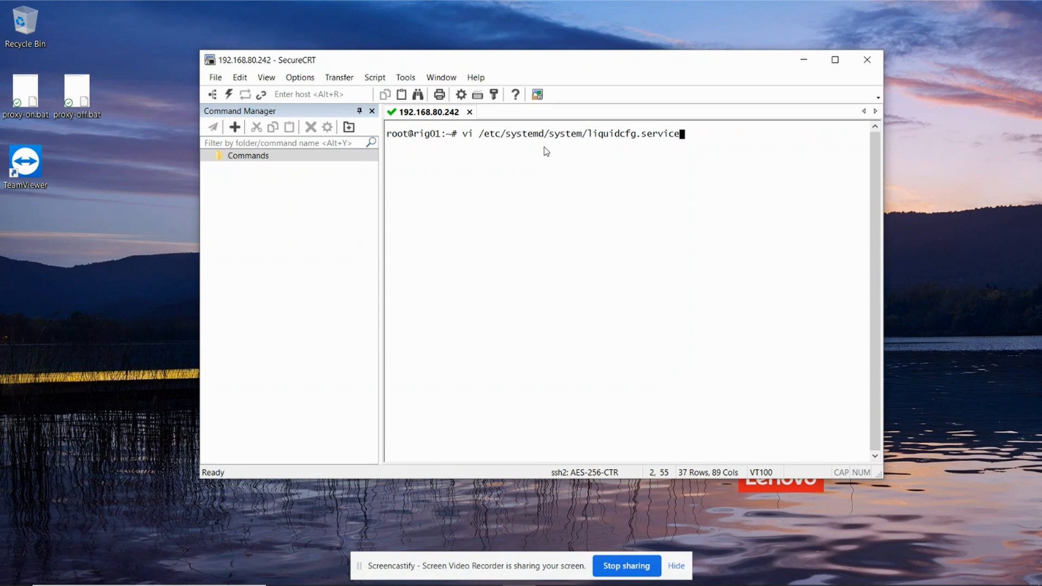
mouse_move(625, 142)
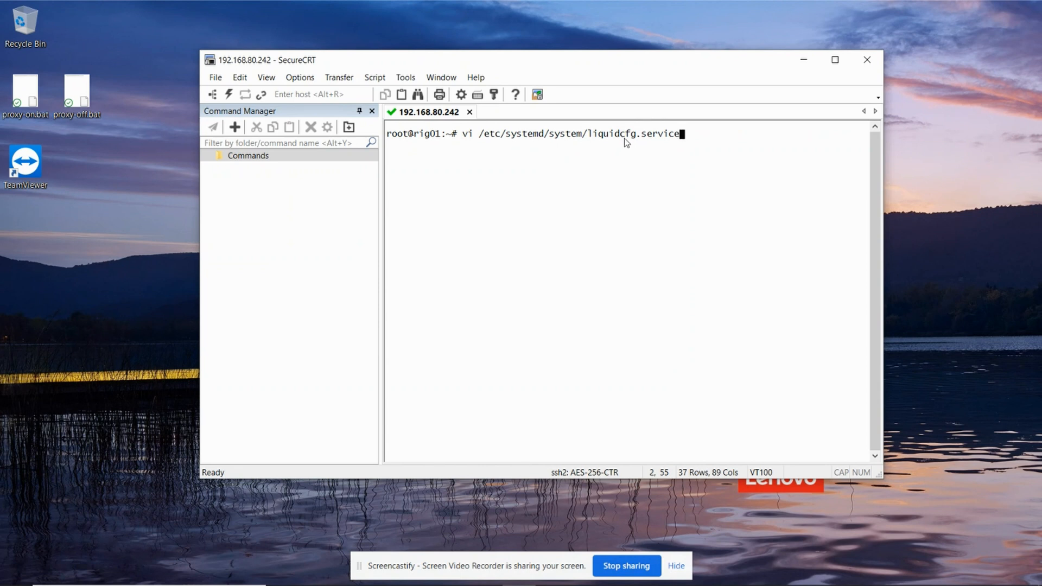
mouse_move(471, 142)
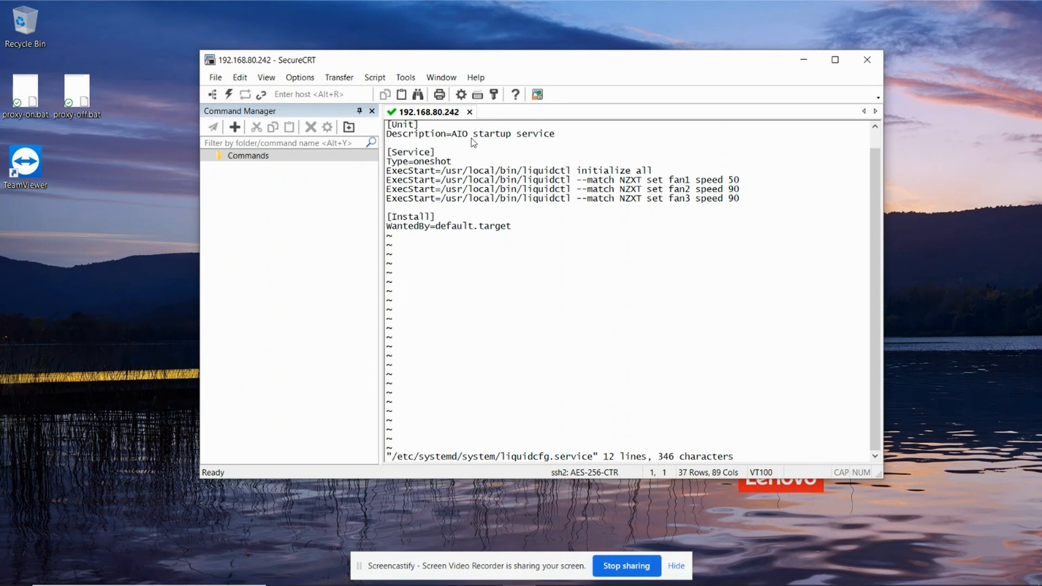
key(Down)
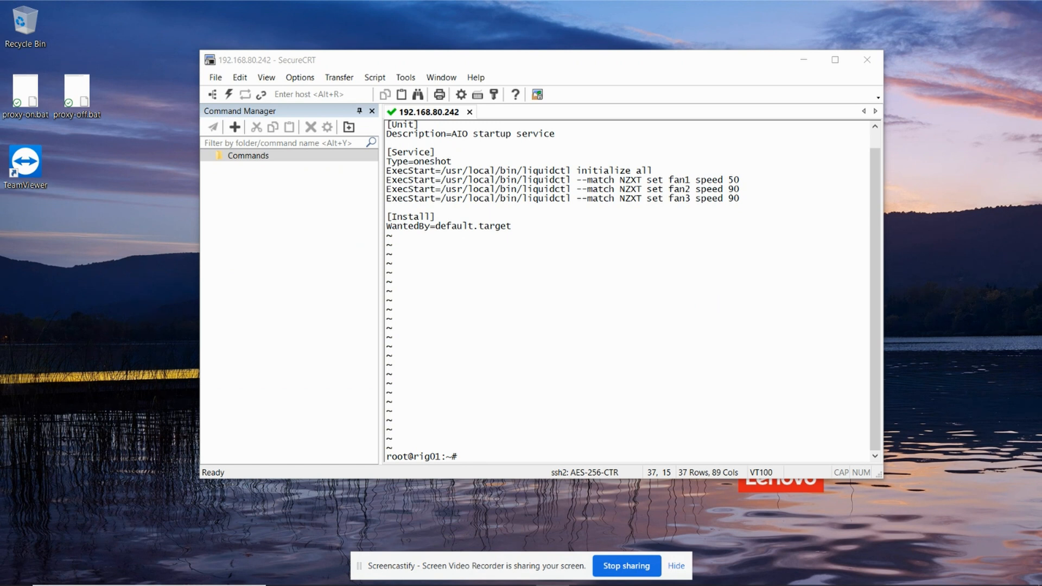
mouse_move(503, 339)
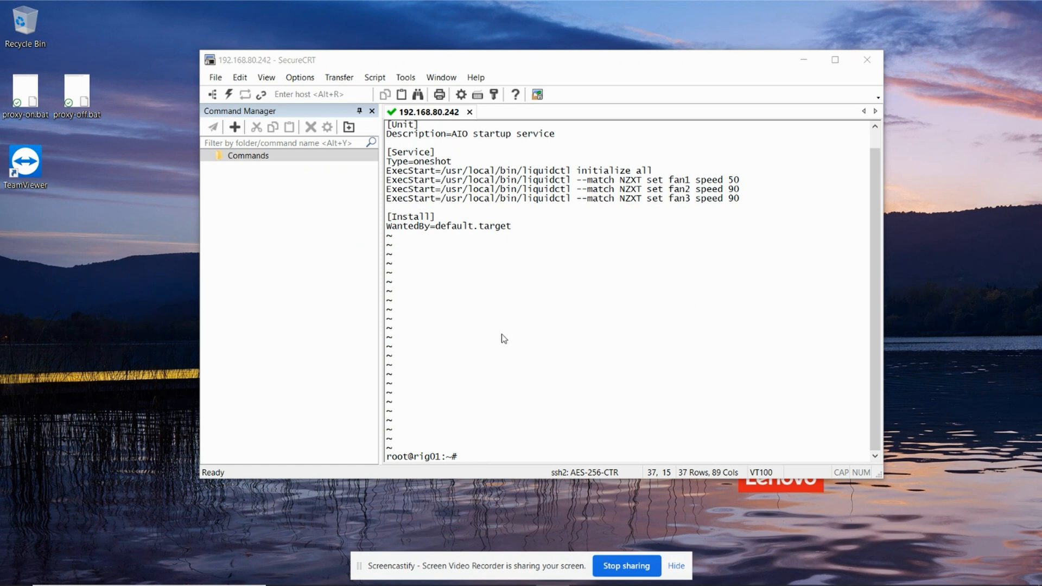
Step: Run systemctl daemon-reload and start liquidcfg, then type 'systemctl enable liquidcfg'
text(systemctl daemon-reload)
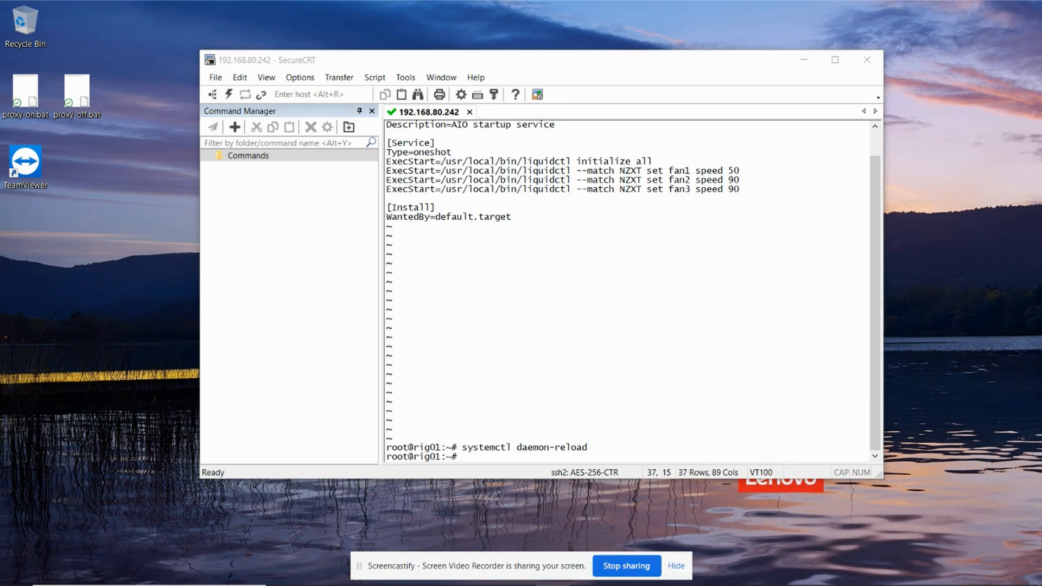
text(systemctl start liquidcfg)
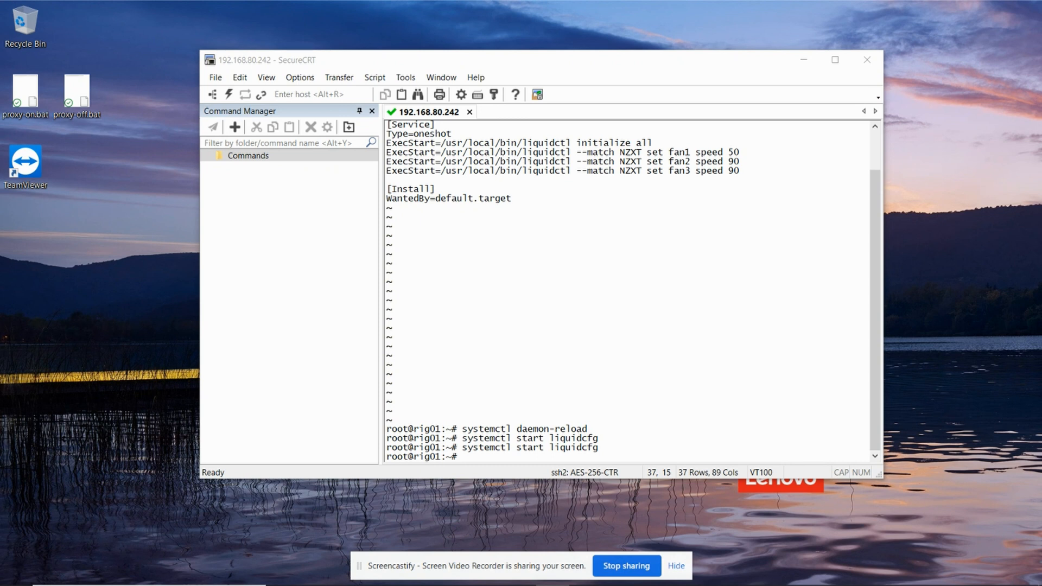
text(systemctl enable liquidcfg)
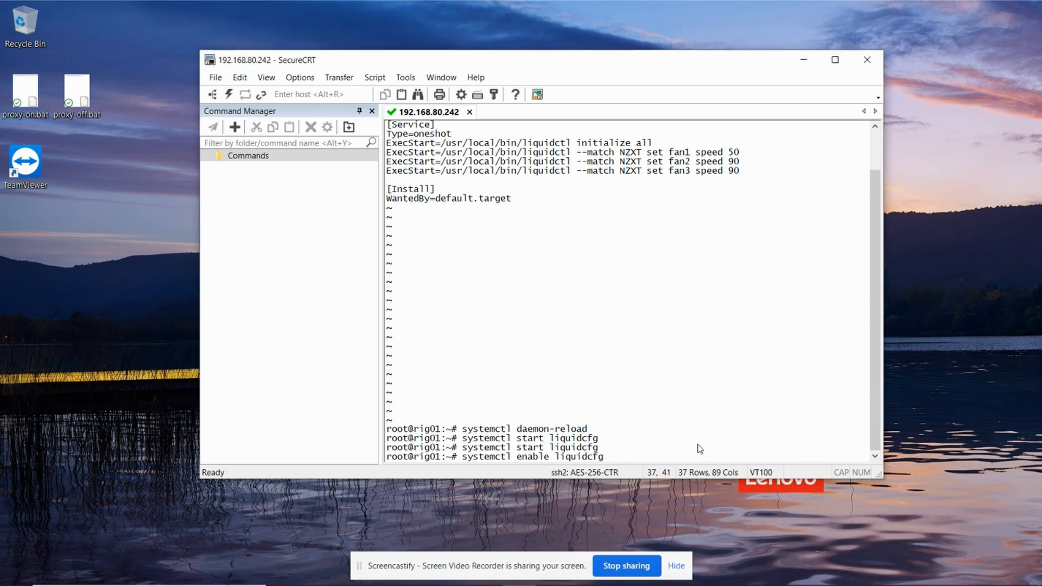